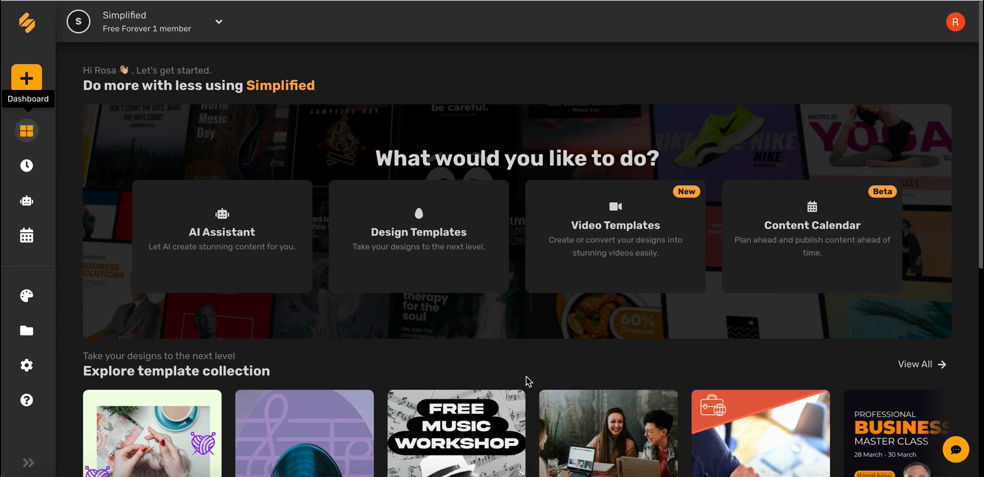
{"action": "mouse_move", "coordinate": [737, 303]}
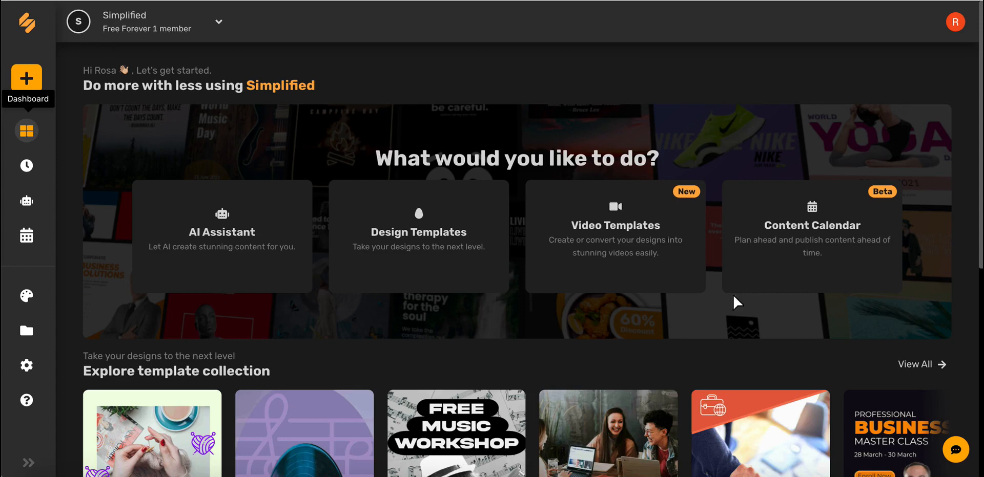
{"action": "mouse_move", "coordinate": [811, 238]}
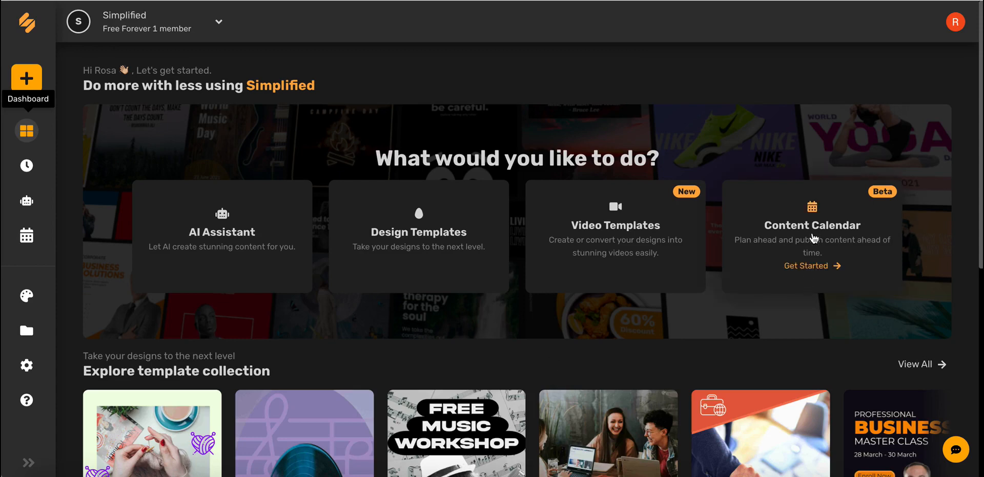
Open the Content Calendar, start a New Connection and cancel it to stay on the February 2022 calendar
{"action": "left_click", "coordinate": [26, 236]}
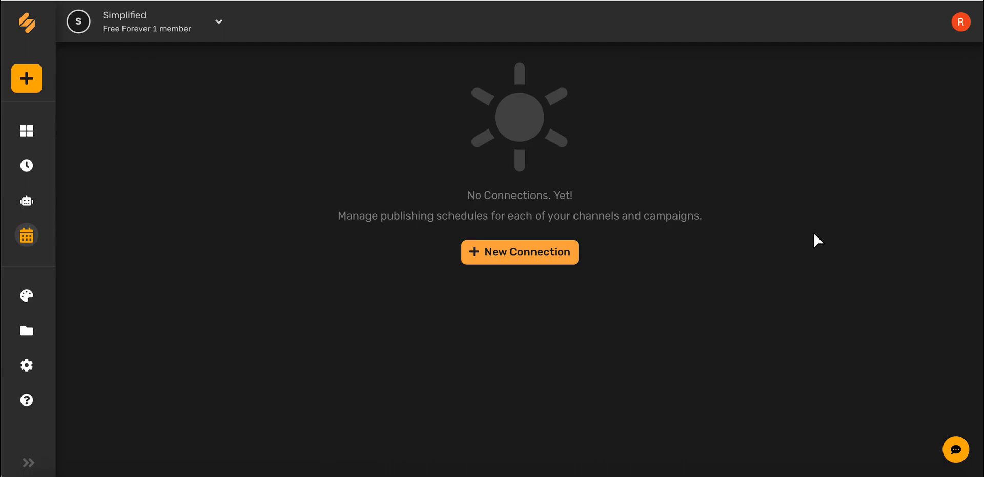
{"action": "mouse_move", "coordinate": [585, 319]}
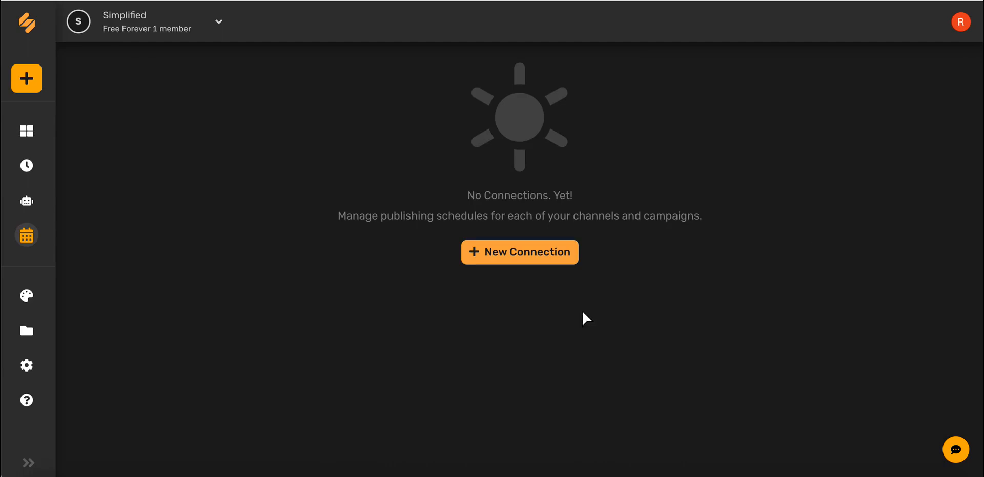
{"action": "left_click", "coordinate": [519, 252]}
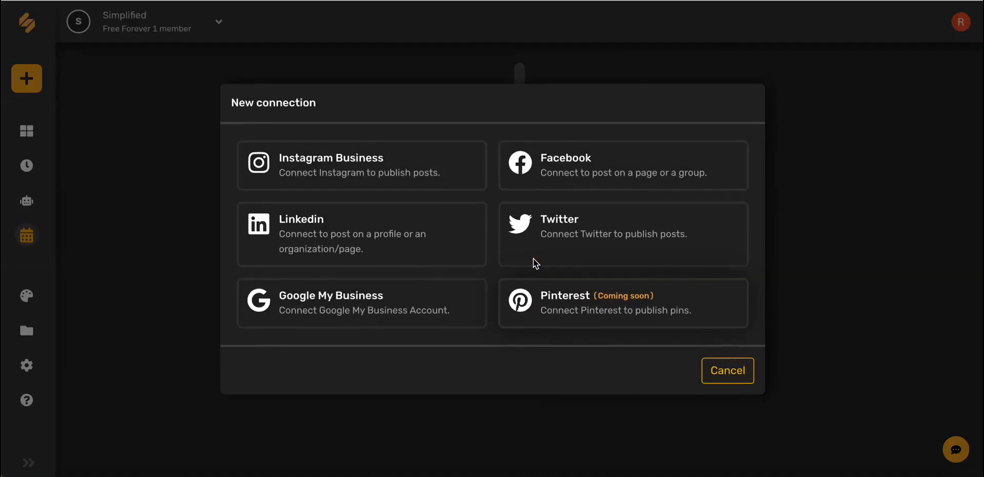
{"action": "left_click", "coordinate": [352, 233]}
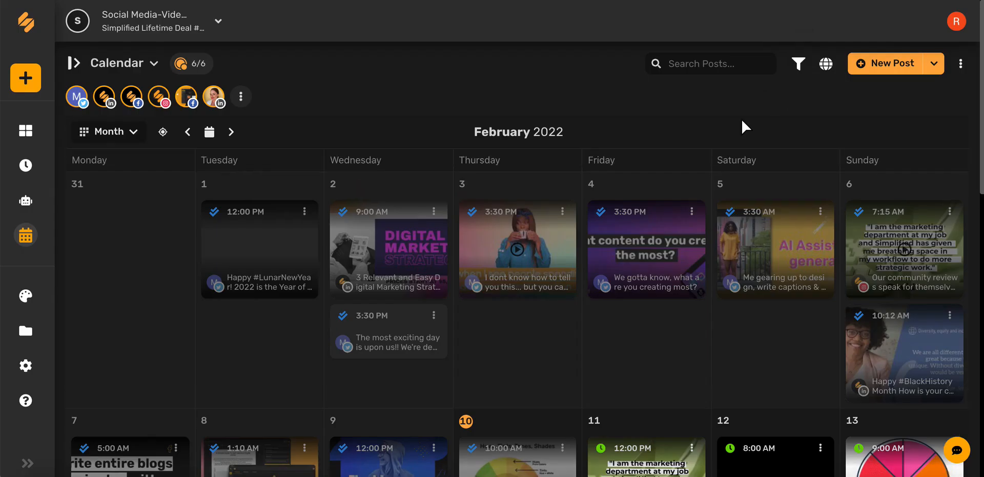
{"action": "scroll", "scroll_direction": "down", "scroll_amount": 3}
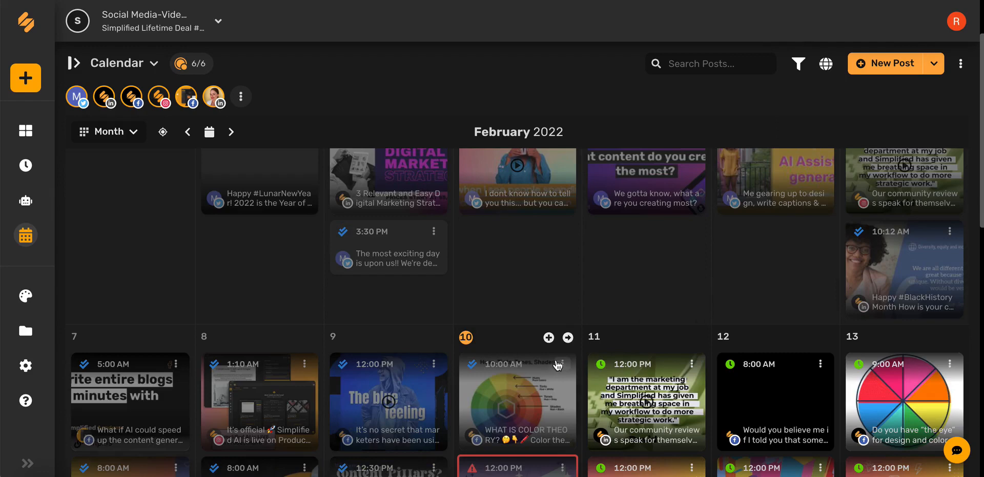
{"action": "mouse_move", "coordinate": [547, 338]}
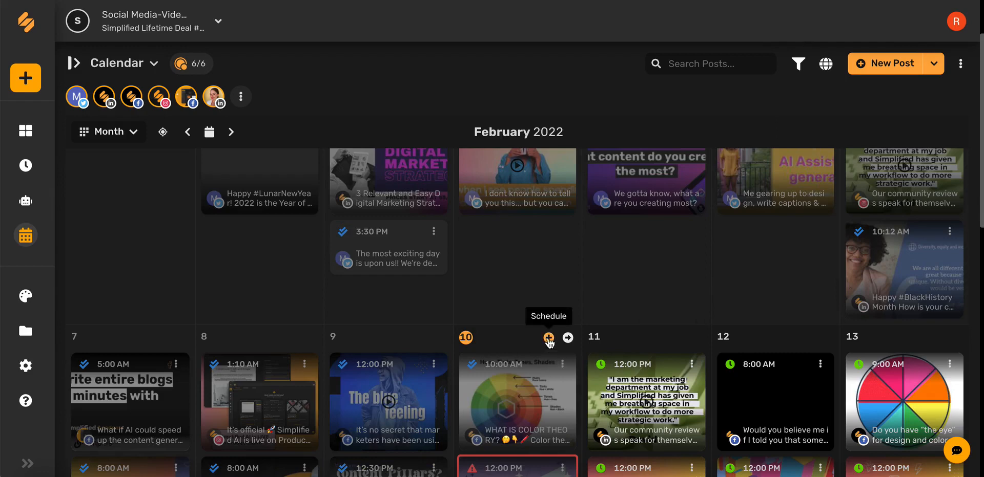
{"action": "scroll", "scroll_direction": "up", "scroll_amount": 3}
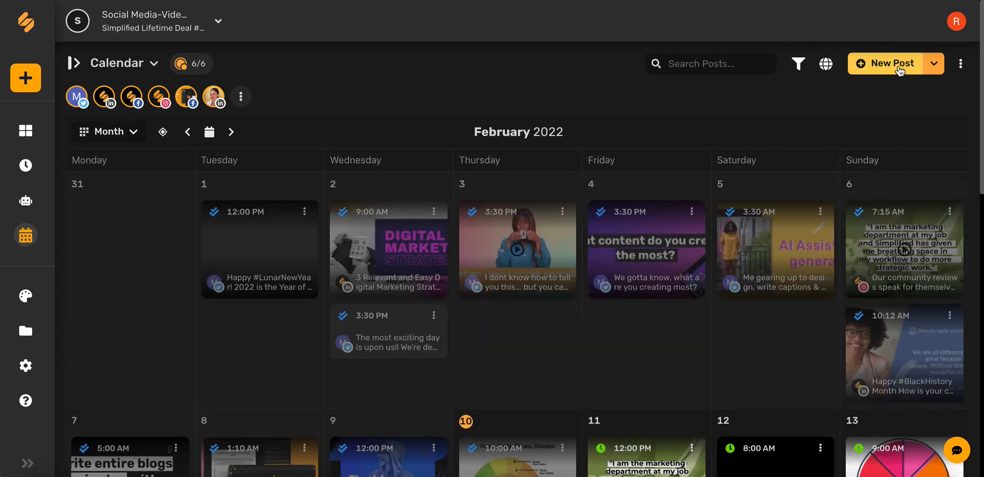
Start a New Post for all six channels, peek at the Add to queue publishing options and close them
{"action": "left_click", "coordinate": [884, 64]}
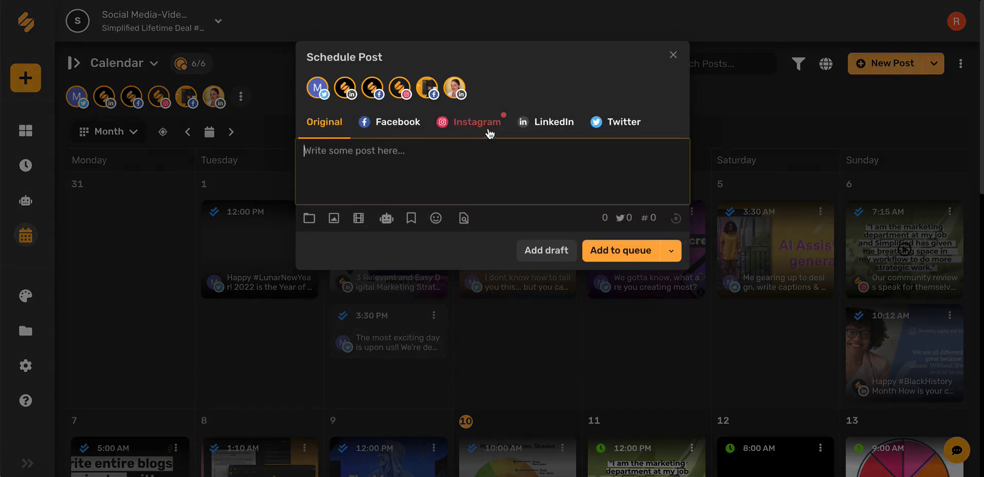
{"action": "mouse_move", "coordinate": [597, 122]}
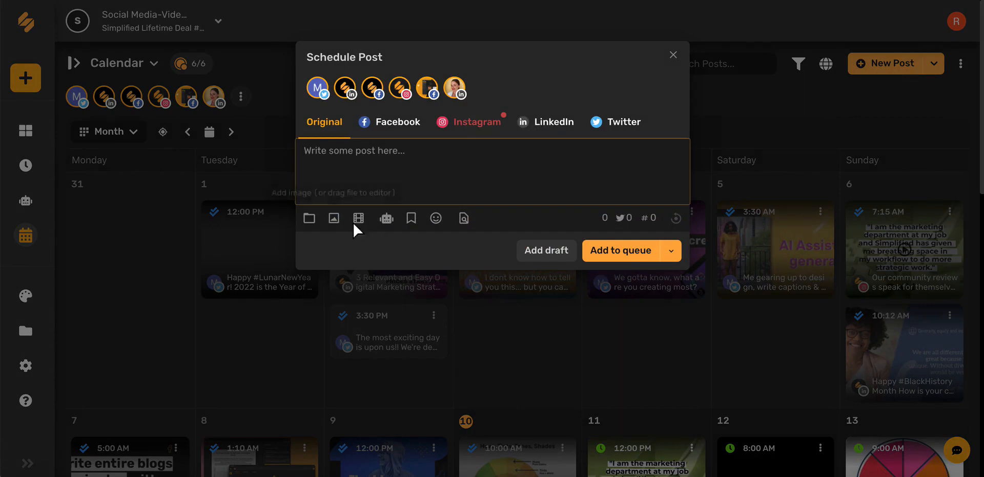
{"action": "left_click", "coordinate": [394, 158]}
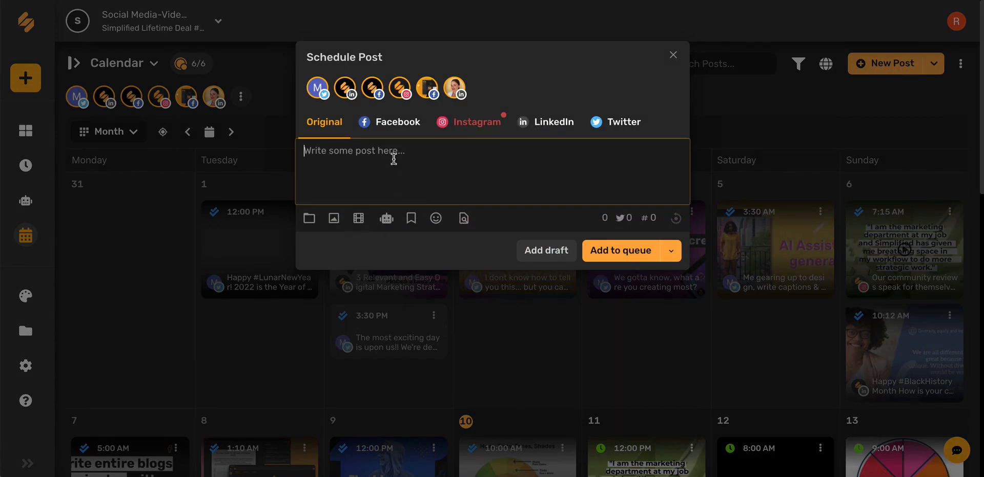
{"action": "left_click", "coordinate": [670, 251]}
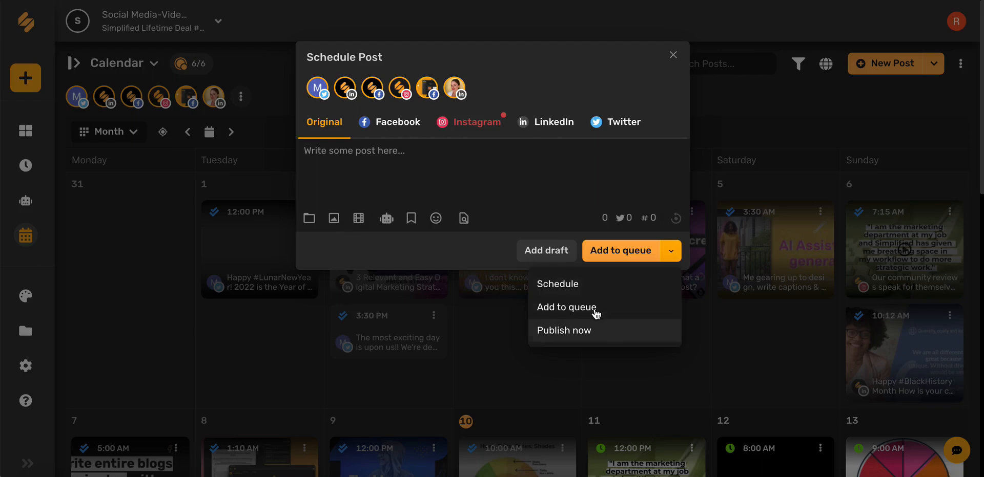
{"action": "mouse_move", "coordinate": [591, 331]}
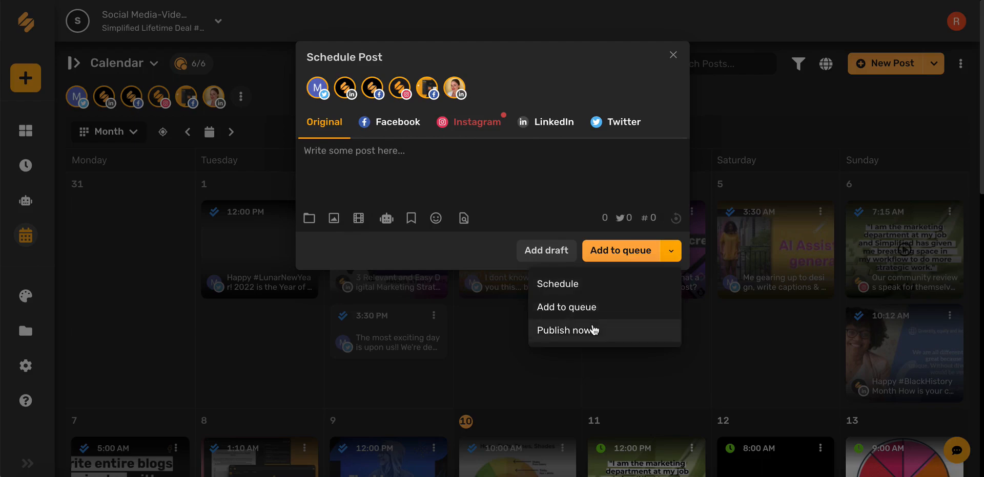
{"action": "left_click", "coordinate": [393, 156]}
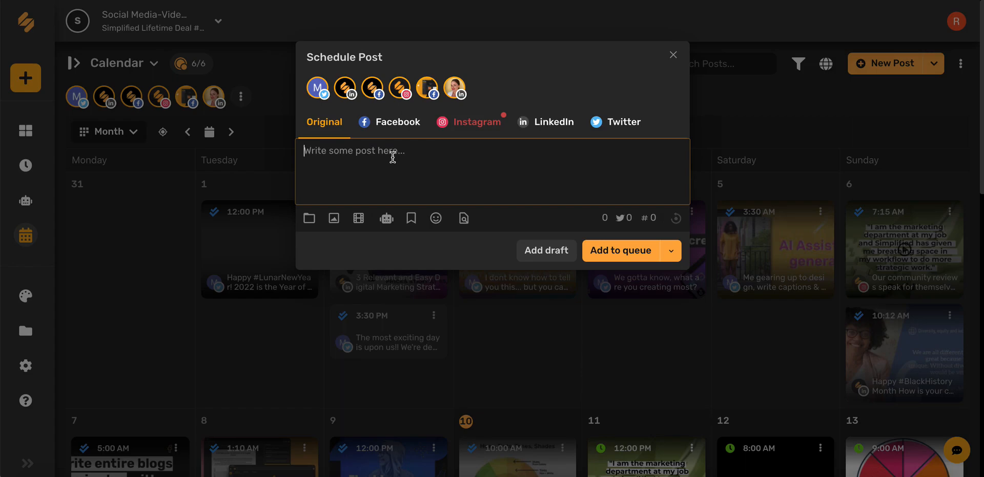
On the Facebook version, export the History of music design from the Media library into the post
{"action": "left_click", "coordinate": [398, 122]}
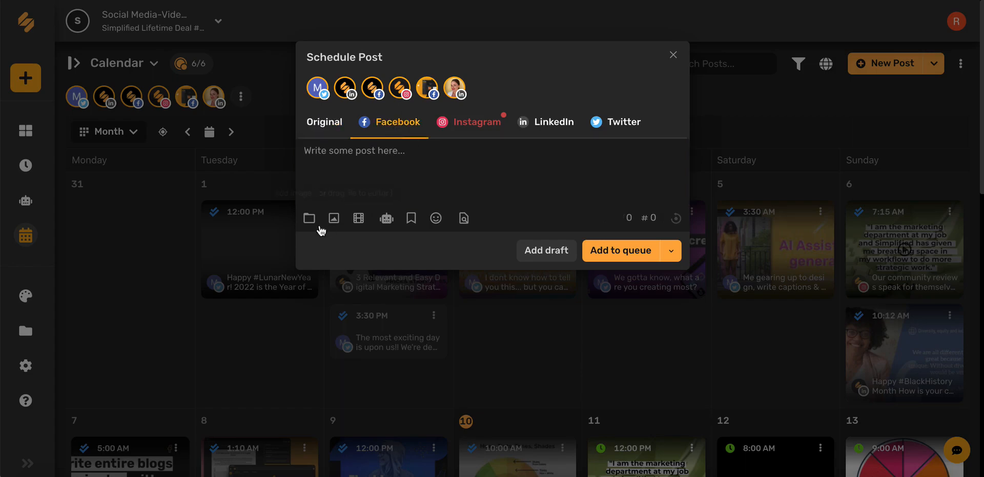
{"action": "mouse_move", "coordinate": [308, 218]}
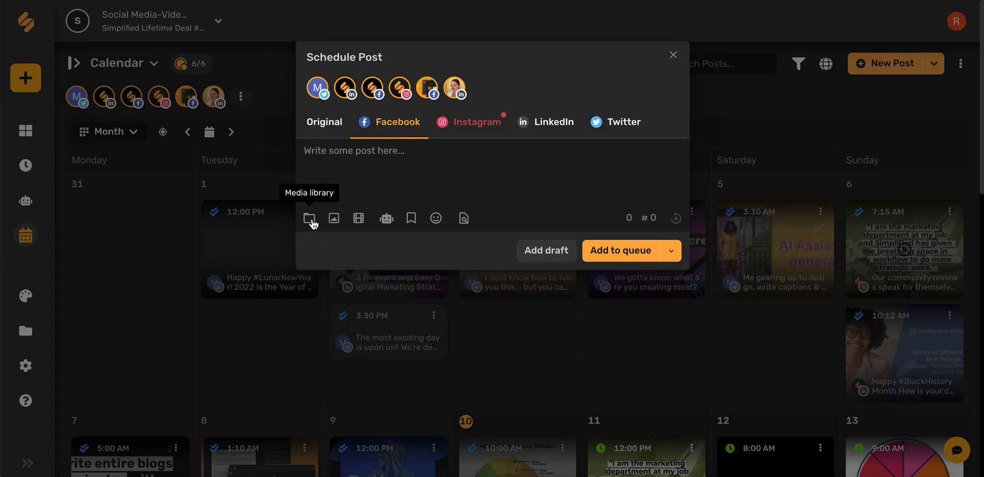
{"action": "left_click", "coordinate": [309, 218]}
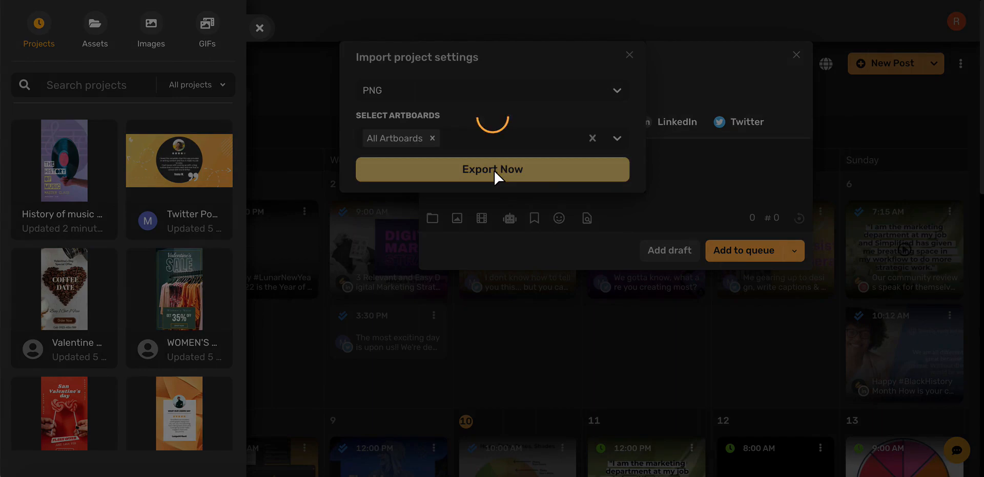
{"action": "left_click", "coordinate": [492, 169]}
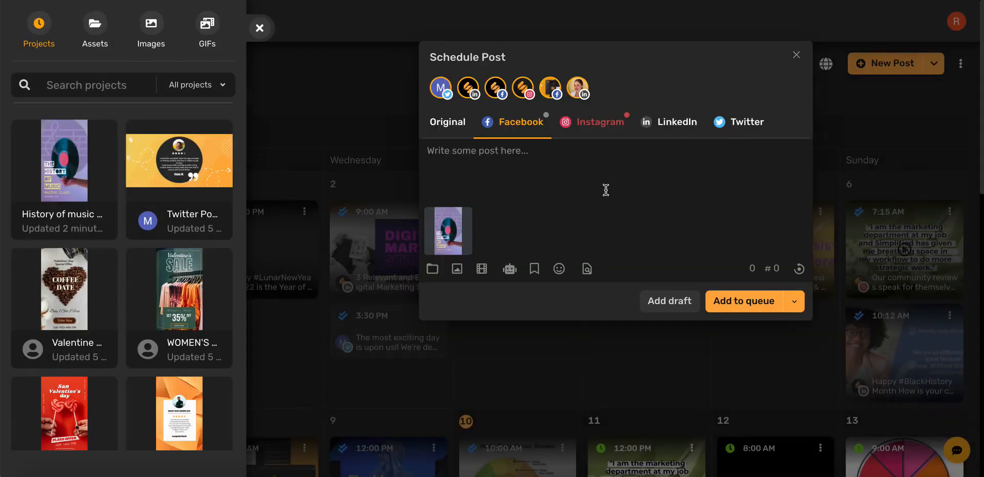
{"action": "mouse_move", "coordinate": [457, 268]}
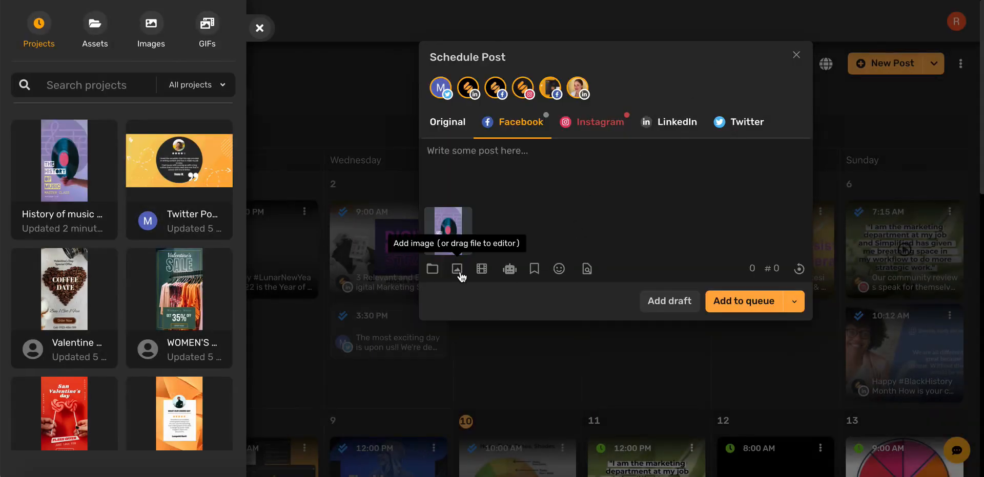
{"action": "mouse_move", "coordinate": [481, 268]}
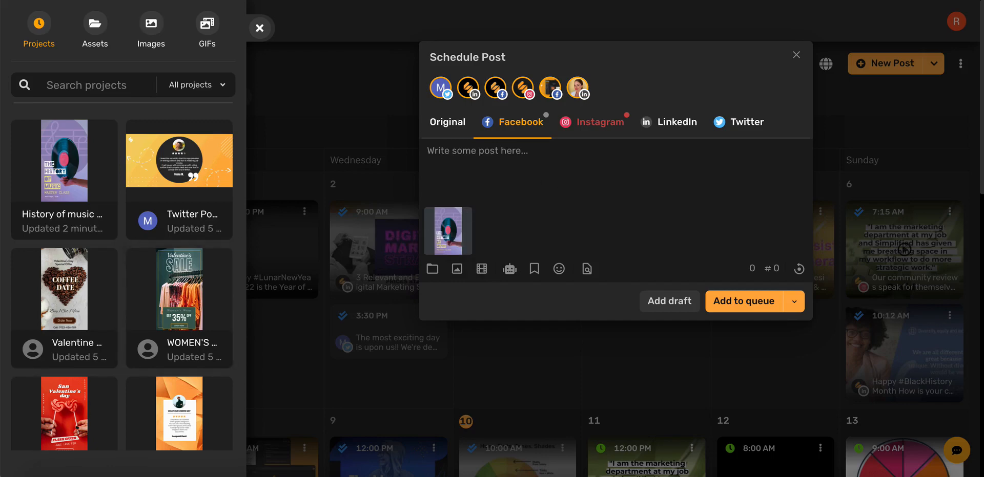
{"action": "mouse_move", "coordinate": [614, 177]}
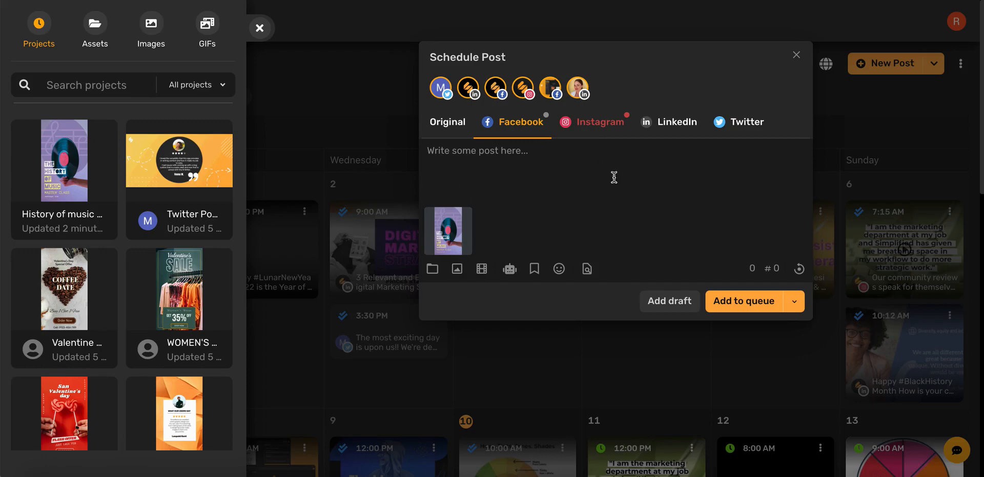
{"action": "mouse_move", "coordinate": [570, 194]}
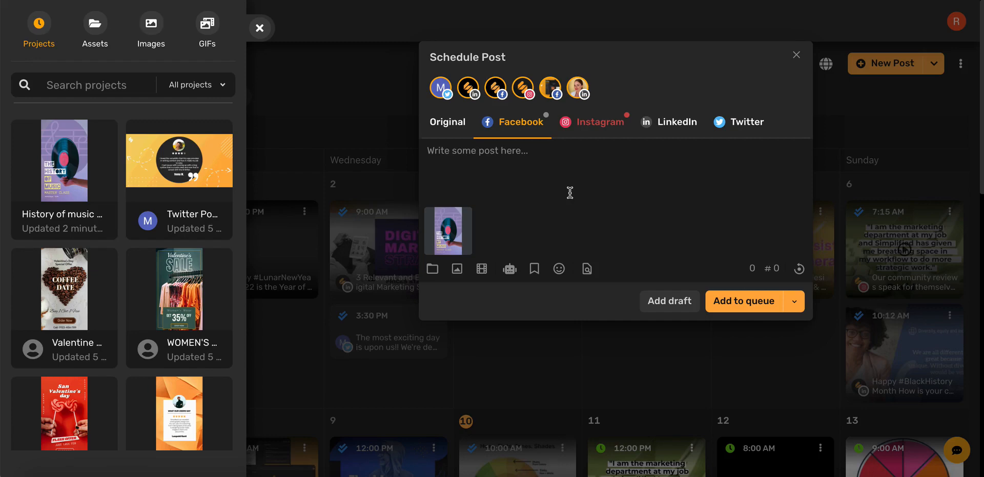
{"action": "mouse_move", "coordinate": [509, 270]}
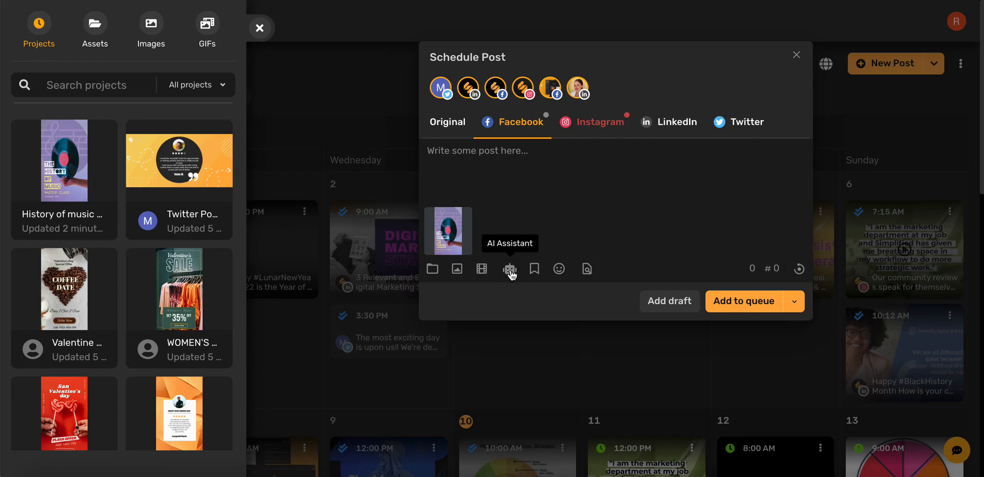
Open the AI Assistant from the post toolbar as a new document beside the composer
{"action": "left_click", "coordinate": [509, 269]}
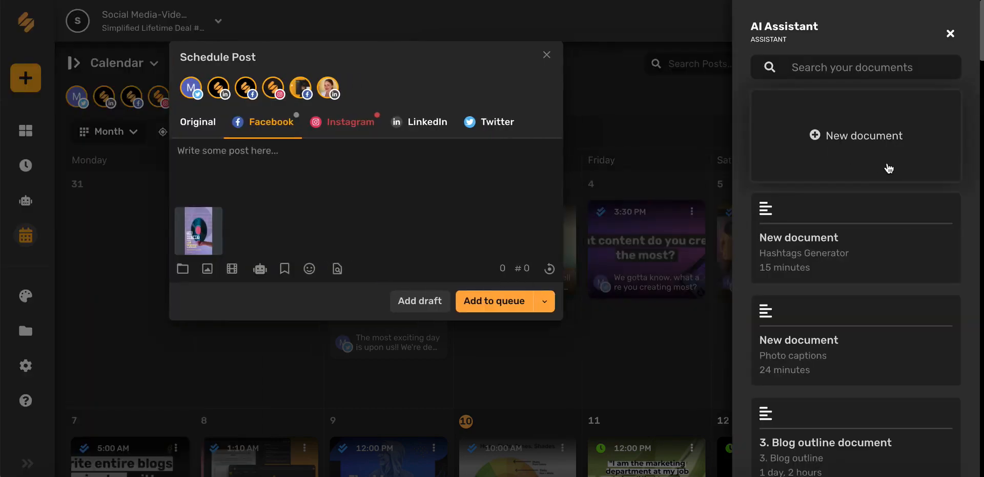
{"action": "mouse_move", "coordinate": [847, 210]}
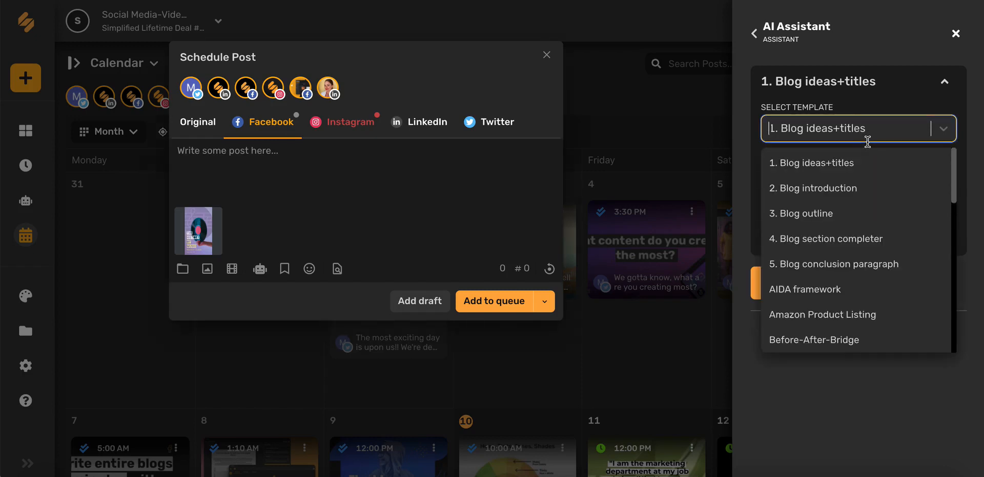
Run the Hashtags Generator on 'masterclass, music, music lessons' and generate extra suggestion batches
{"action": "type", "text": "hashtag"}
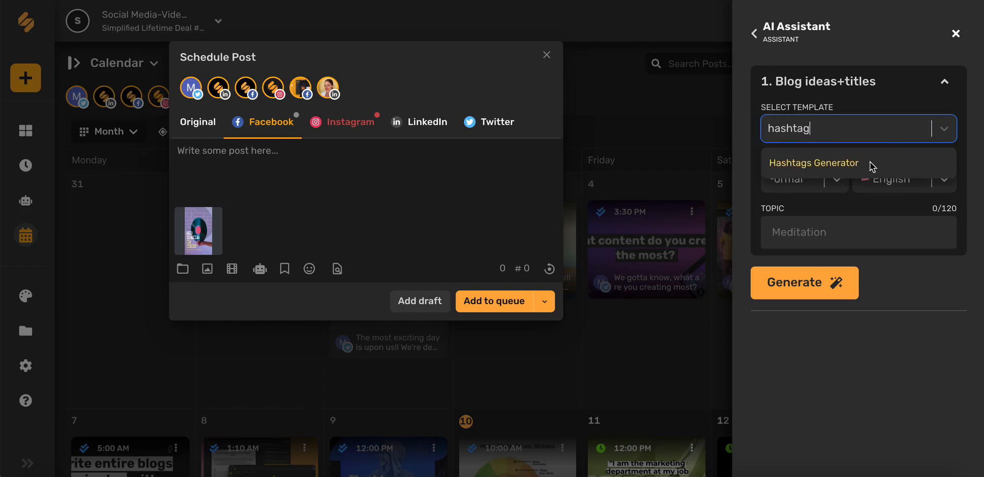
{"action": "left_click", "coordinate": [812, 163]}
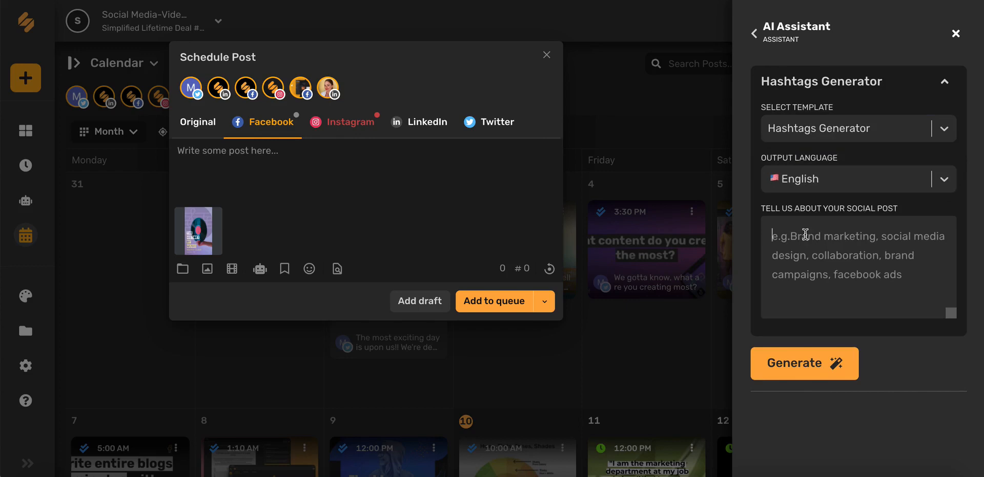
{"action": "type", "text": "masterclass, music, music lessons"}
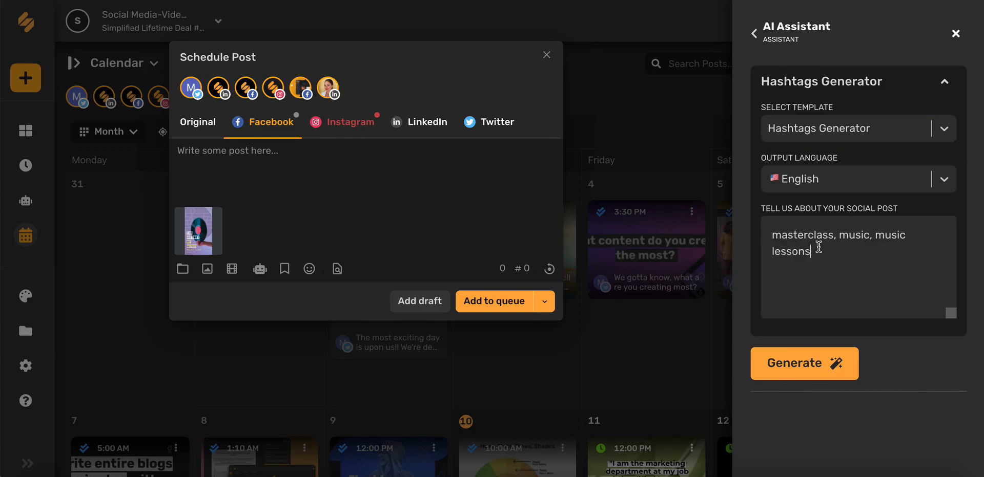
{"action": "left_click", "coordinate": [804, 363]}
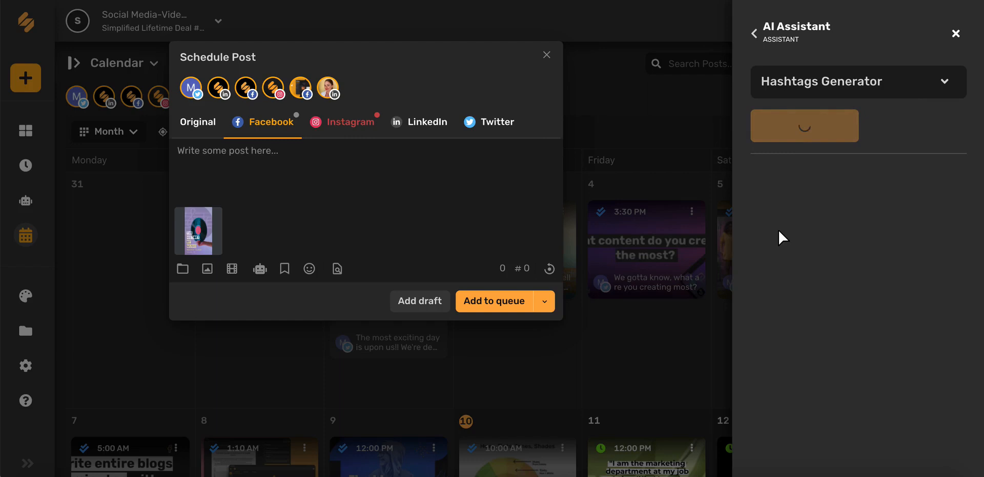
{"action": "left_click", "coordinate": [803, 125]}
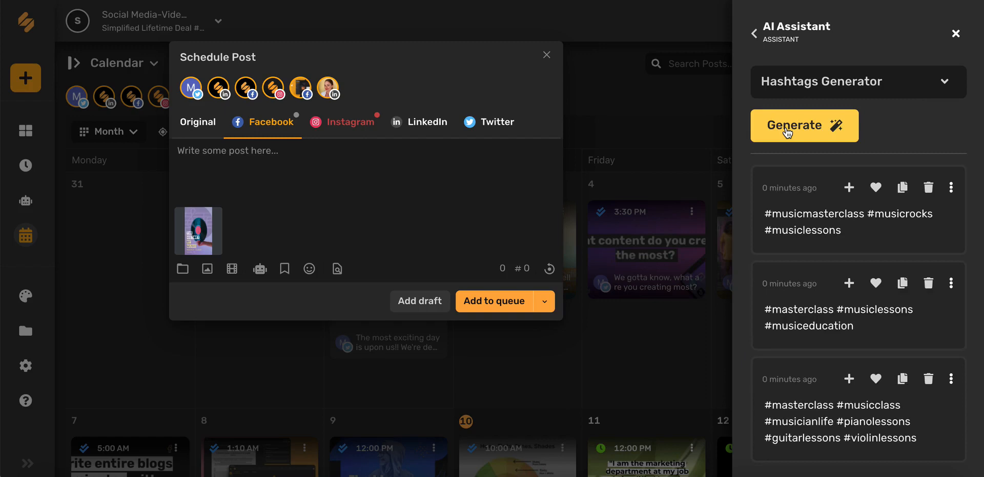
{"action": "left_click", "coordinate": [803, 125]}
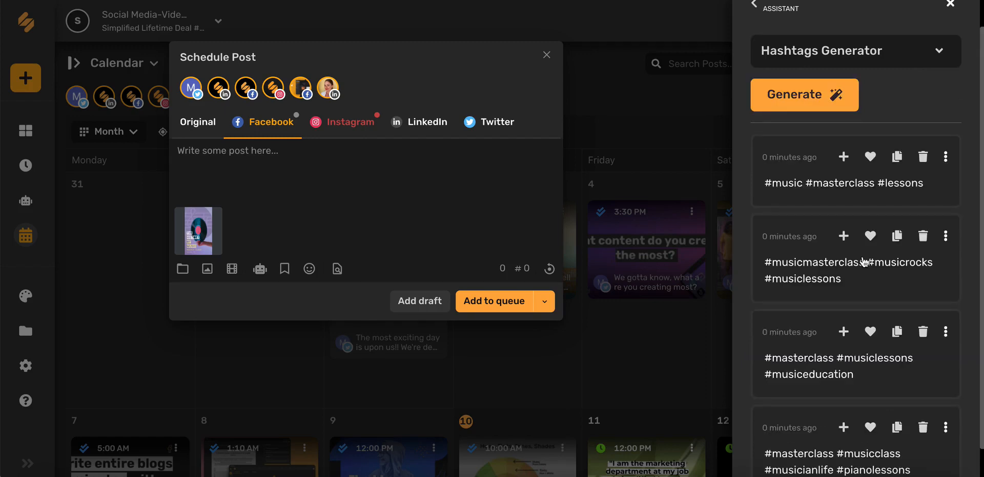
Insert the #masterclass #musicclass hashtag set into the Facebook caption
{"action": "scroll", "scroll_direction": "up", "scroll_amount": 3}
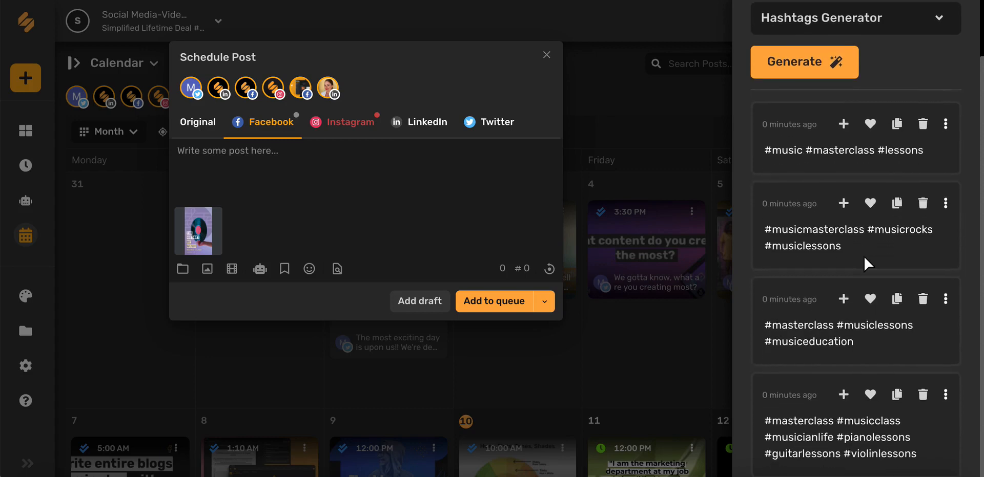
{"action": "mouse_move", "coordinate": [868, 291]}
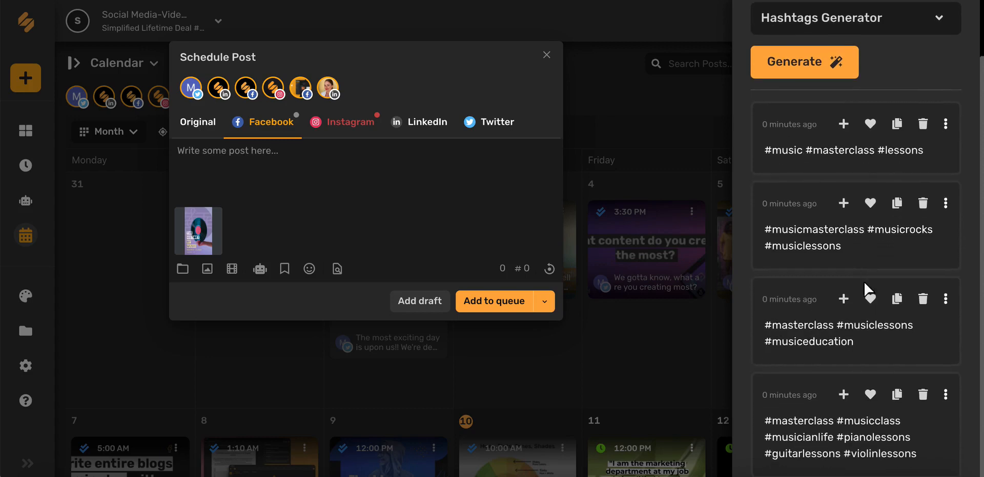
{"action": "left_click", "coordinate": [843, 394]}
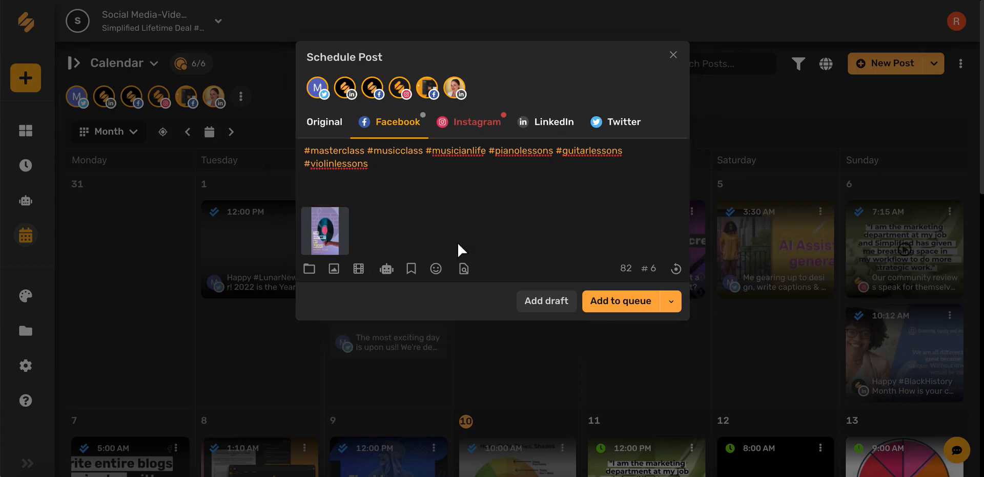
Save the six caption hashtags as a new snippet titled 'Music hashtags'
{"action": "left_click", "coordinate": [411, 268]}
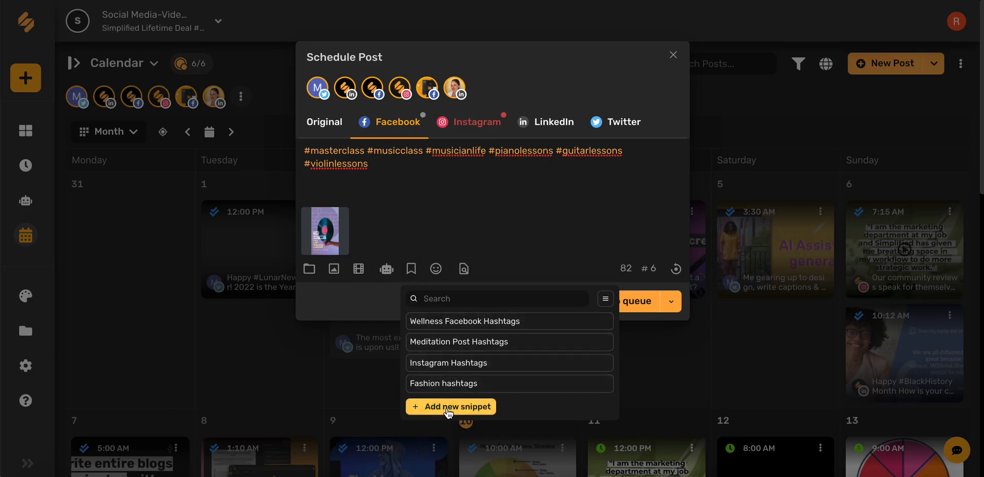
{"action": "left_click", "coordinate": [451, 407]}
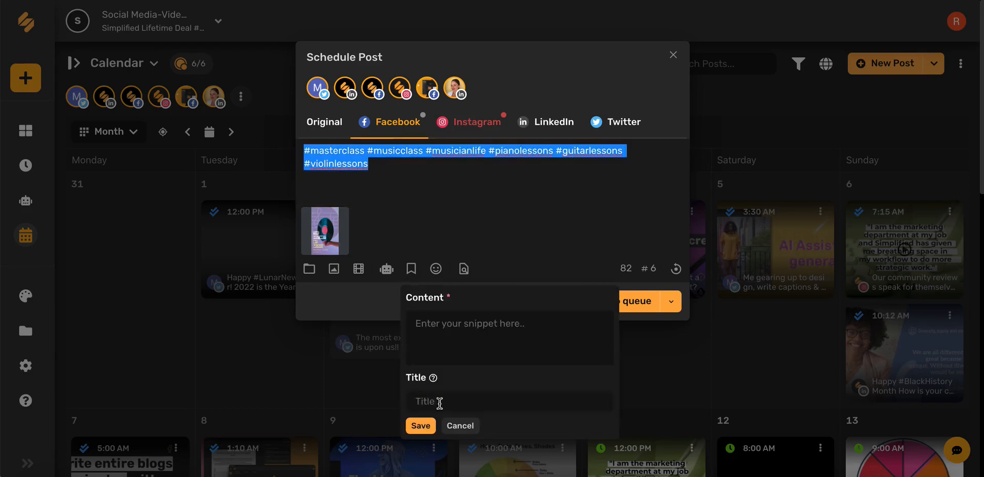
{"action": "left_click", "coordinate": [508, 337]}
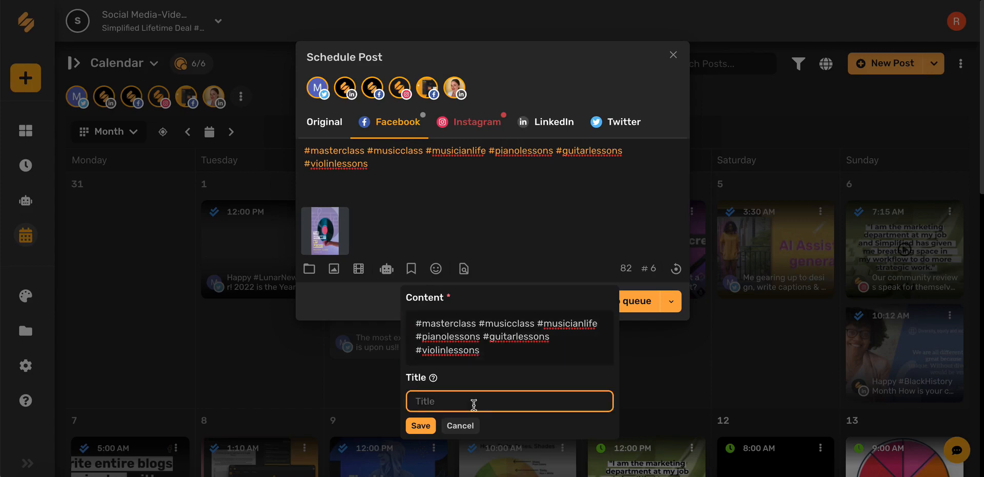
{"action": "type", "text": "Music hashtags"}
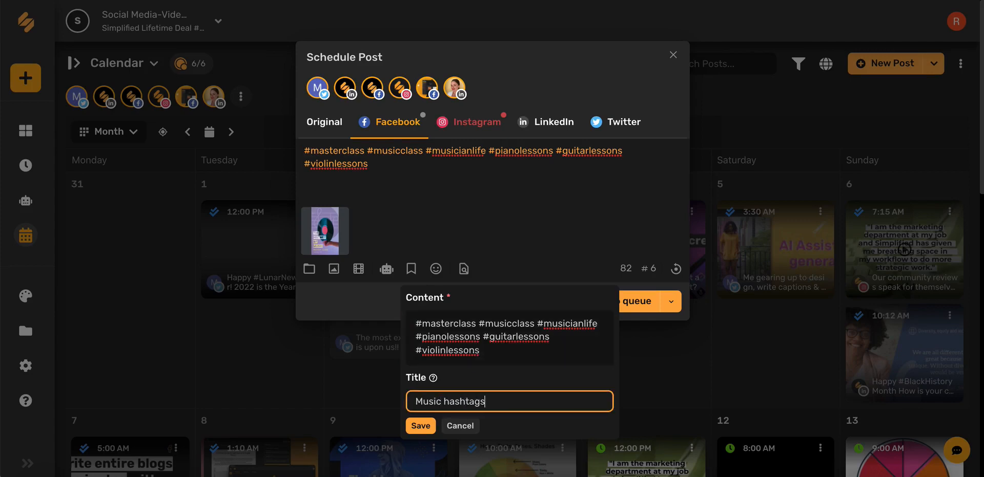
{"action": "left_click", "coordinate": [420, 426]}
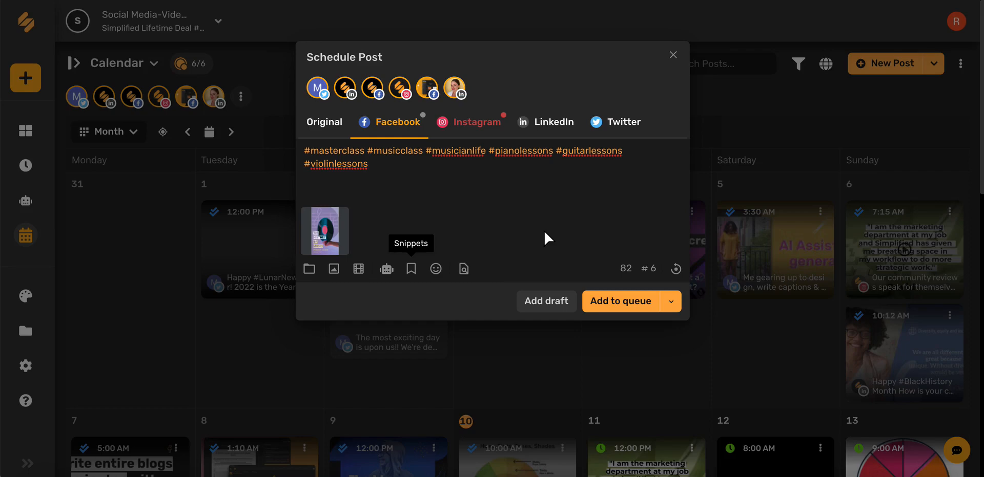
{"action": "mouse_move", "coordinate": [621, 302]}
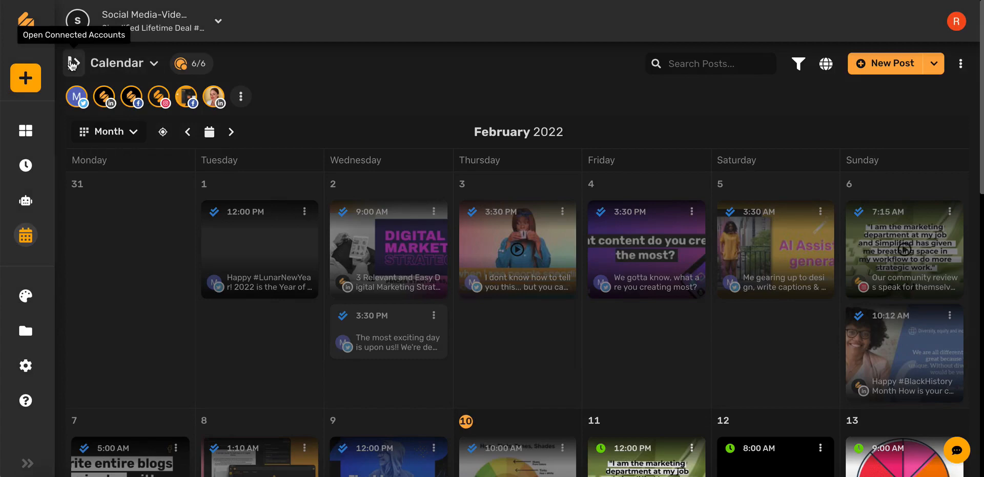
View the Instagram Business account's Timetable in Account settings, then return to the monthly calendar
{"action": "left_click", "coordinate": [74, 64]}
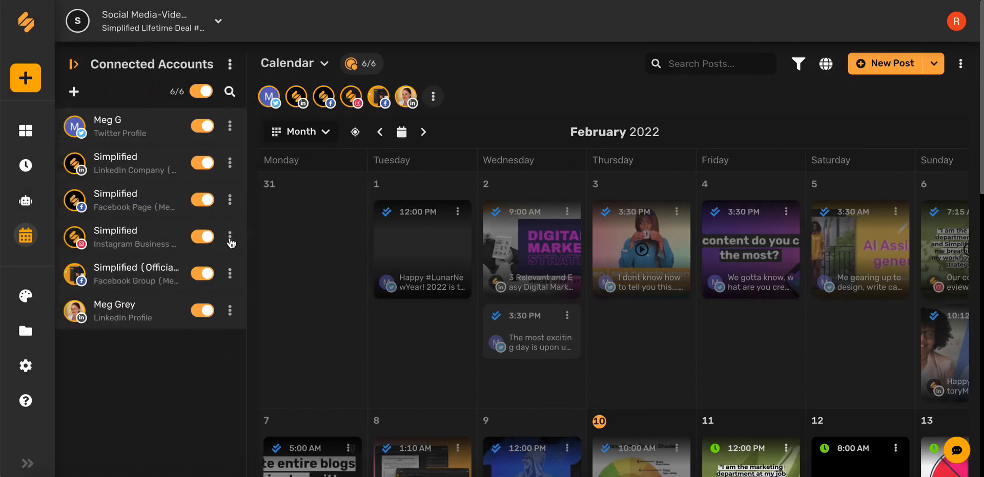
{"action": "left_click", "coordinate": [230, 237]}
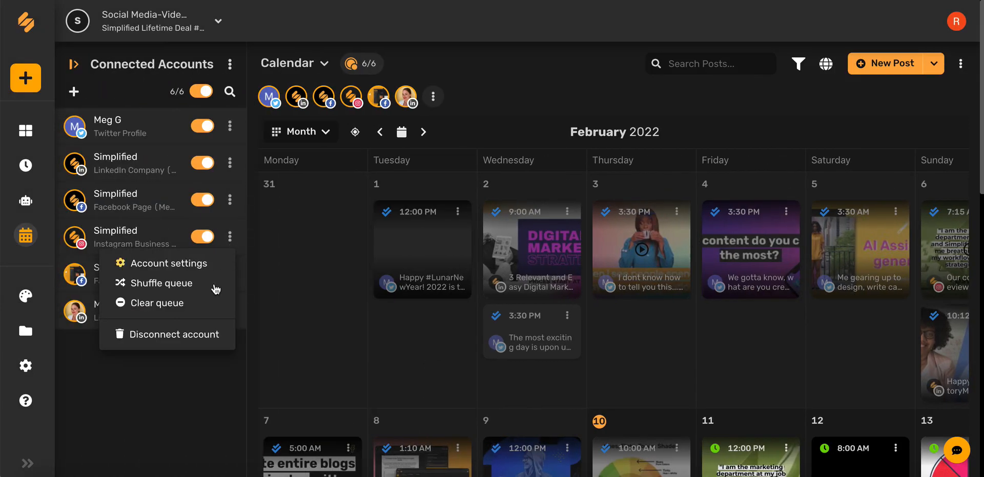
{"action": "left_click", "coordinate": [169, 264]}
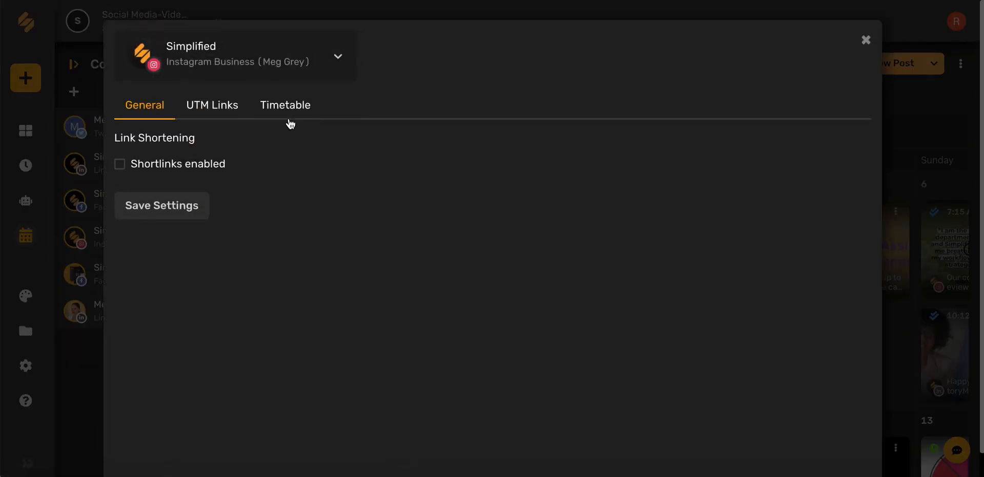
{"action": "left_click", "coordinate": [285, 104]}
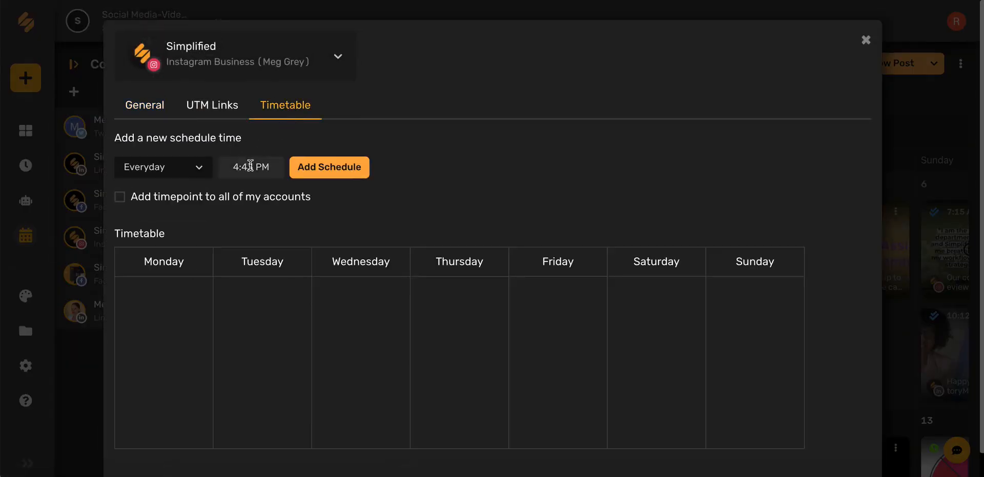
{"action": "left_click", "coordinate": [250, 167]}
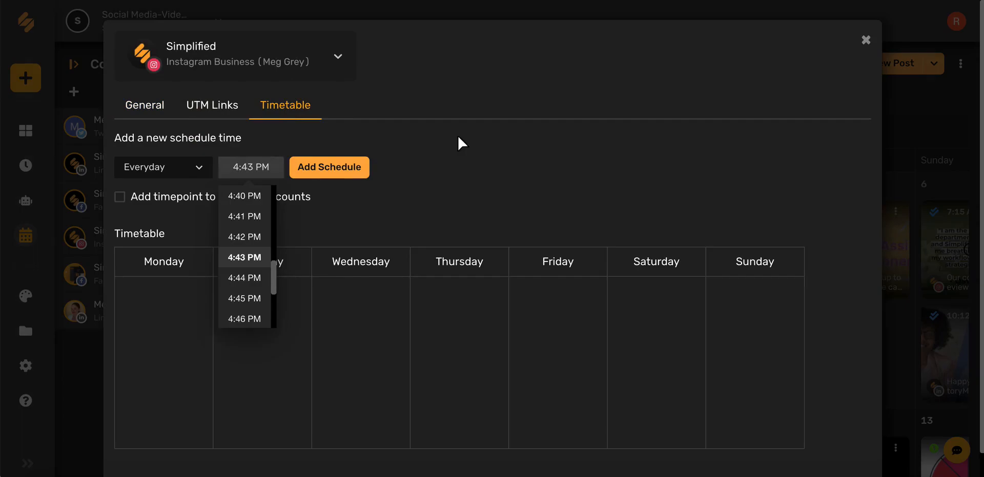
{"action": "left_click", "coordinate": [865, 40]}
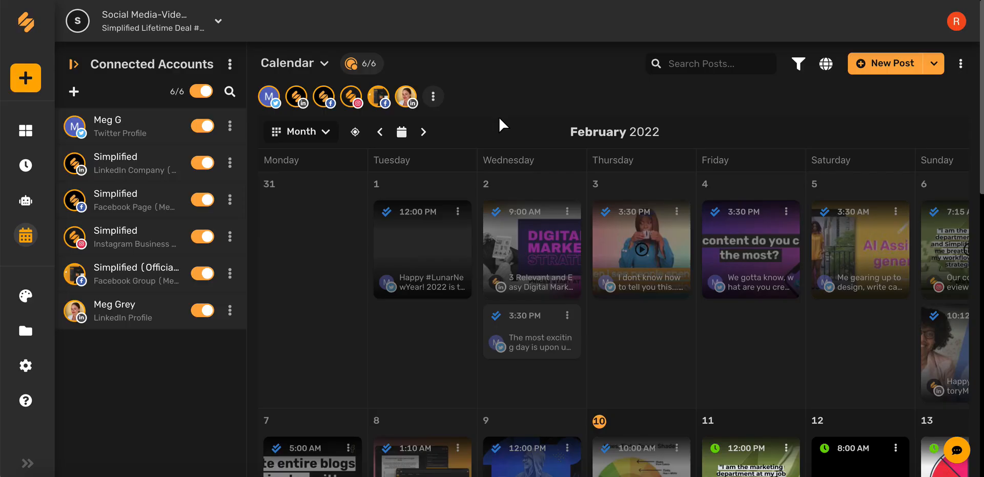
{"action": "mouse_move", "coordinate": [263, 233]}
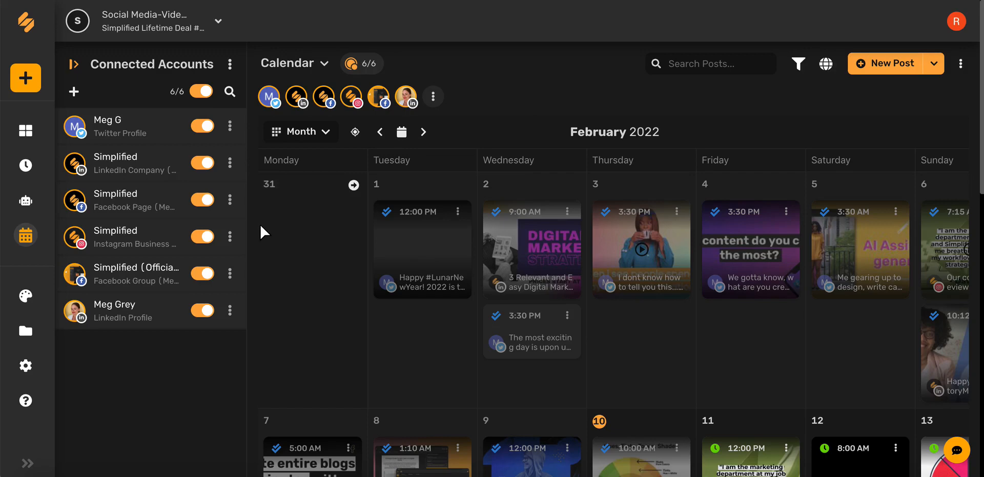
{"action": "left_click", "coordinate": [74, 64]}
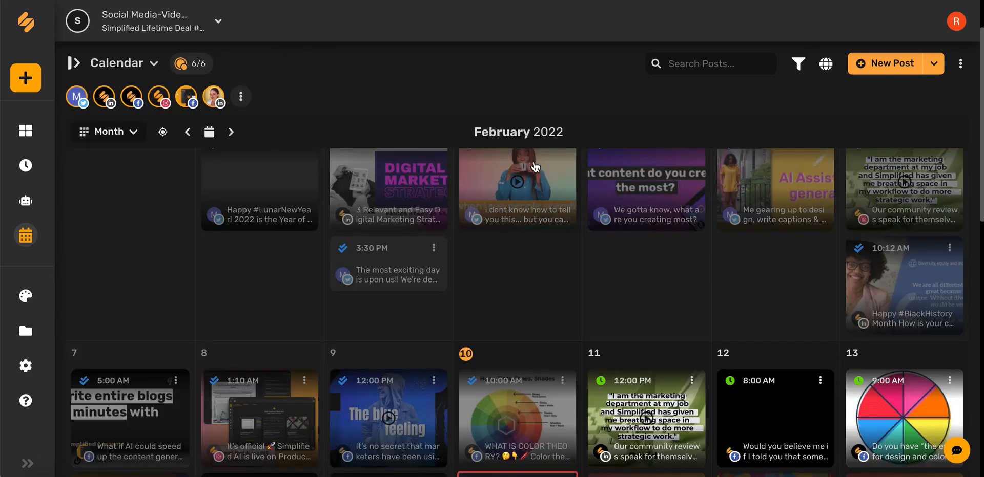
{"action": "mouse_move", "coordinate": [886, 63]}
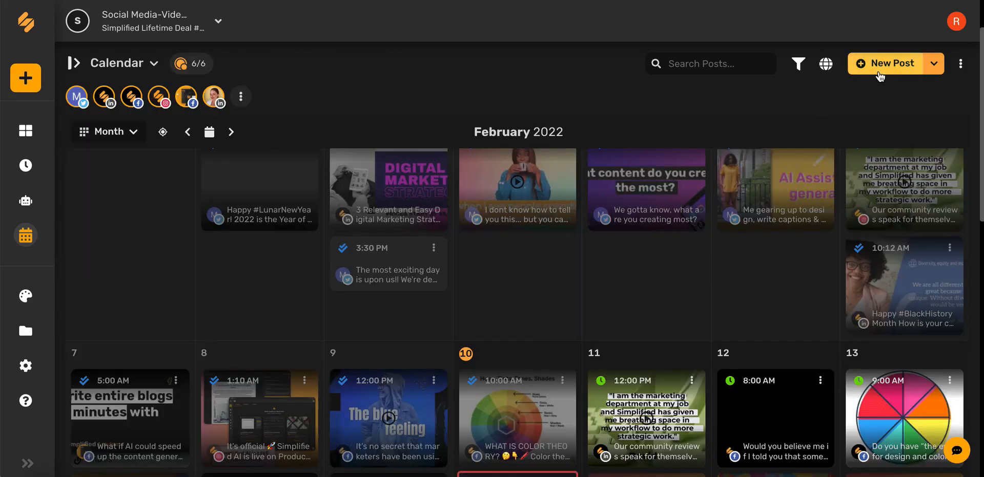
Reopen the post and add it as a draft scheduled for 25 February 2022 at 5:00 PM
{"action": "left_click", "coordinate": [886, 64]}
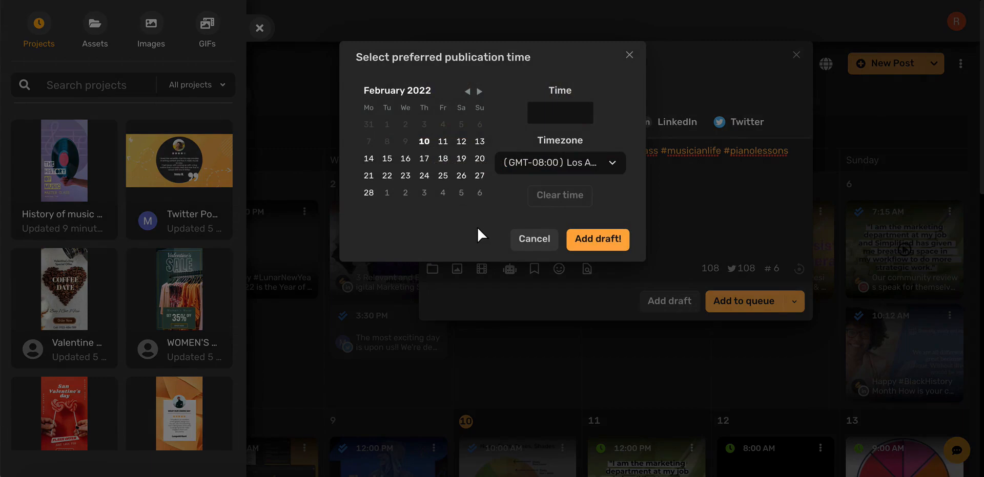
{"action": "left_click", "coordinate": [443, 175]}
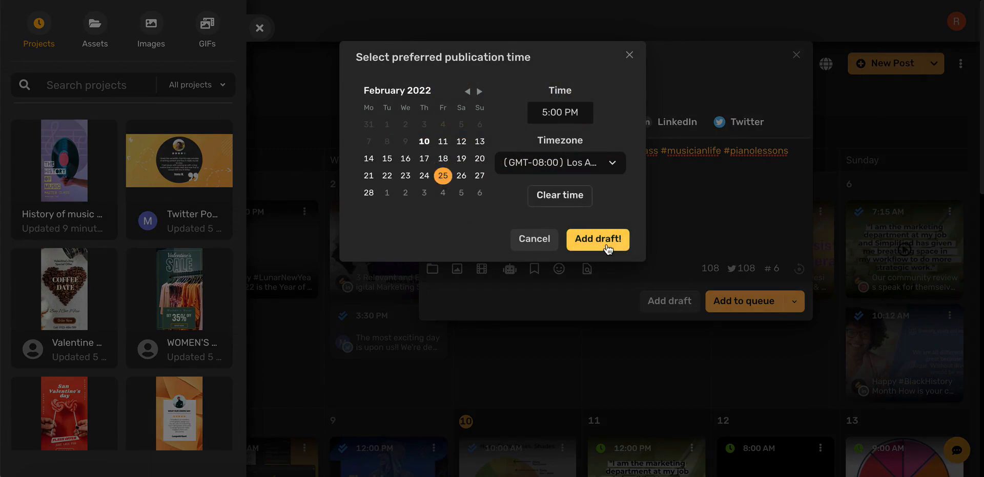
{"action": "left_click", "coordinate": [596, 240]}
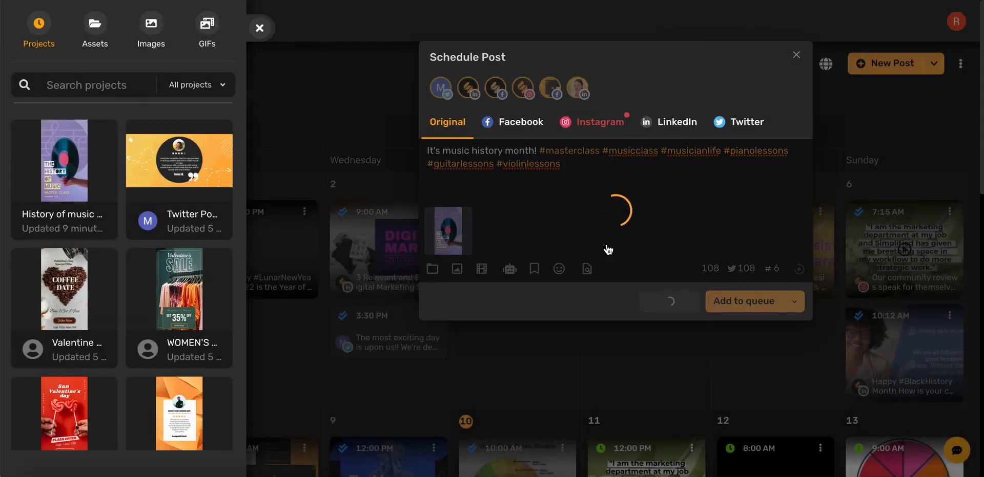
{"action": "left_click", "coordinate": [940, 64]}
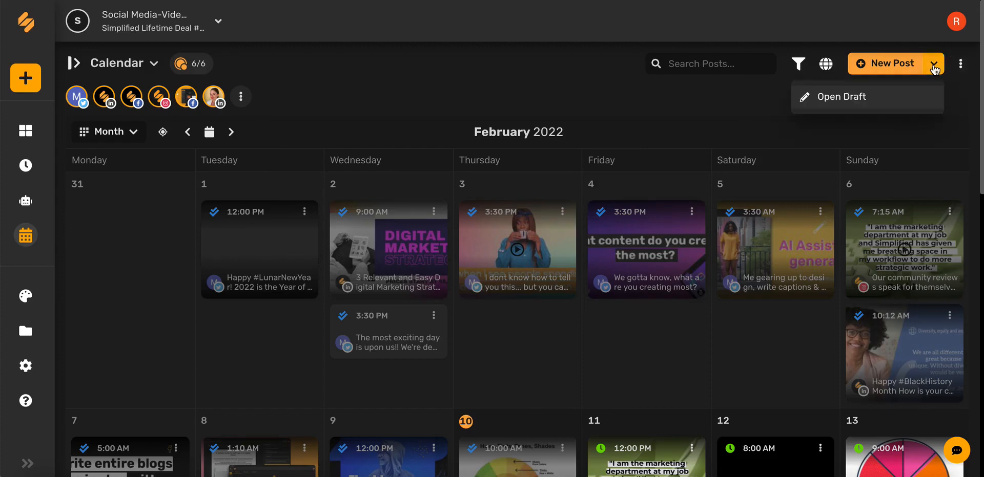
Open the saved drafts, preview the Facebook History of Music draft for Fri, Feb 25th, 5:00 PM and show its actions
{"action": "left_click", "coordinate": [837, 97]}
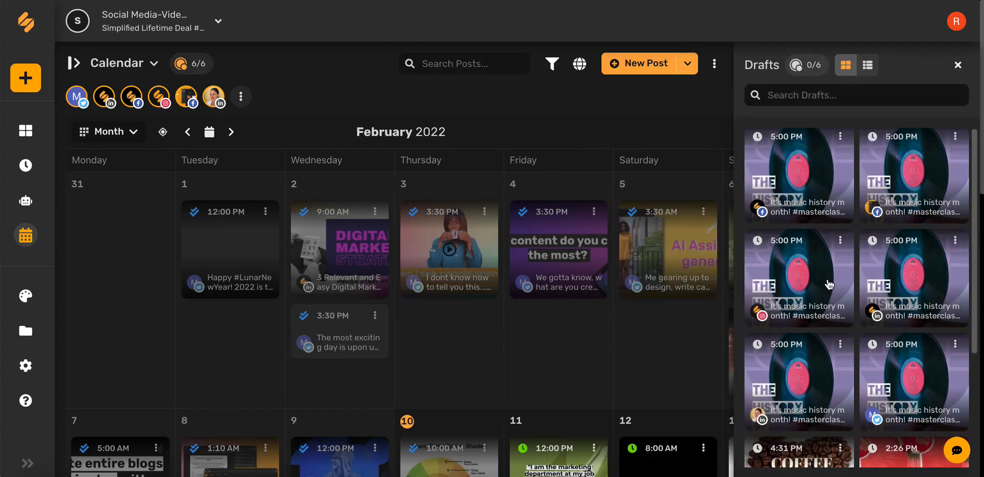
{"action": "mouse_move", "coordinate": [806, 185]}
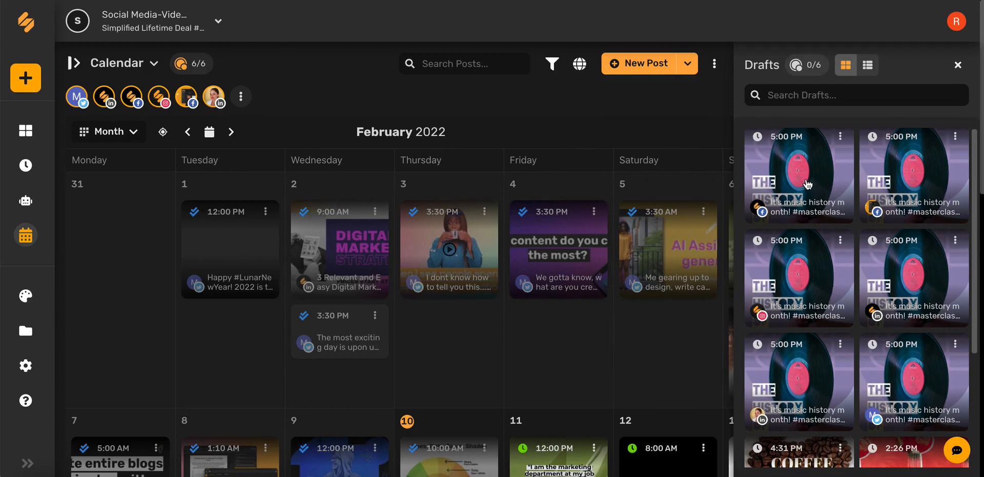
{"action": "left_click", "coordinate": [797, 174]}
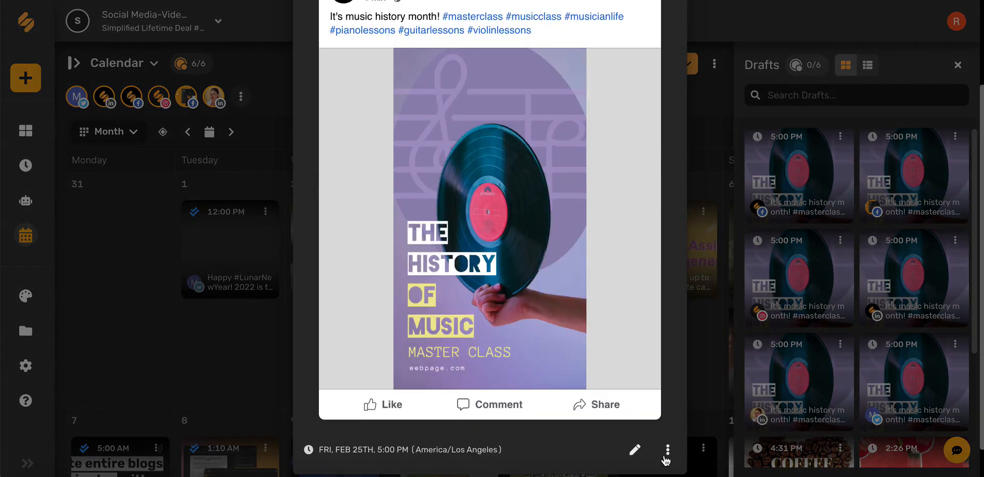
{"action": "left_click", "coordinate": [666, 449]}
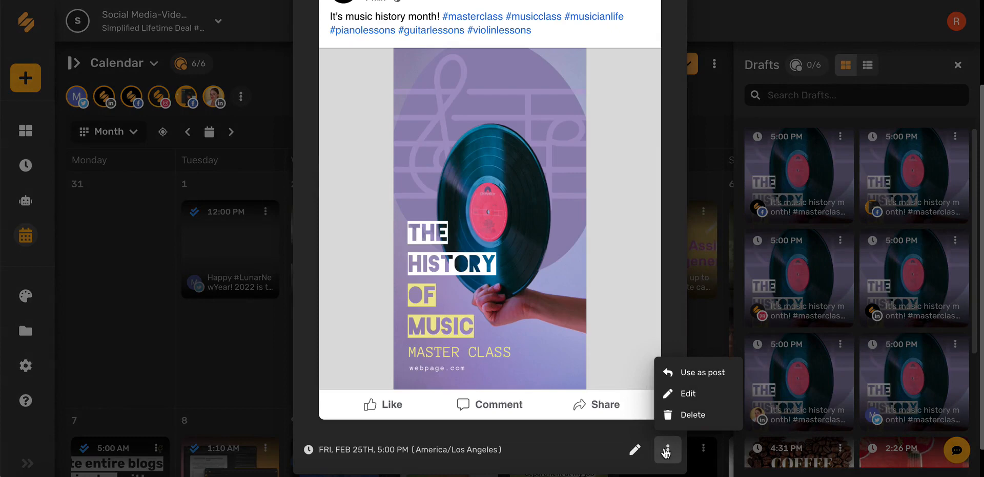
{"action": "mouse_move", "coordinate": [697, 373]}
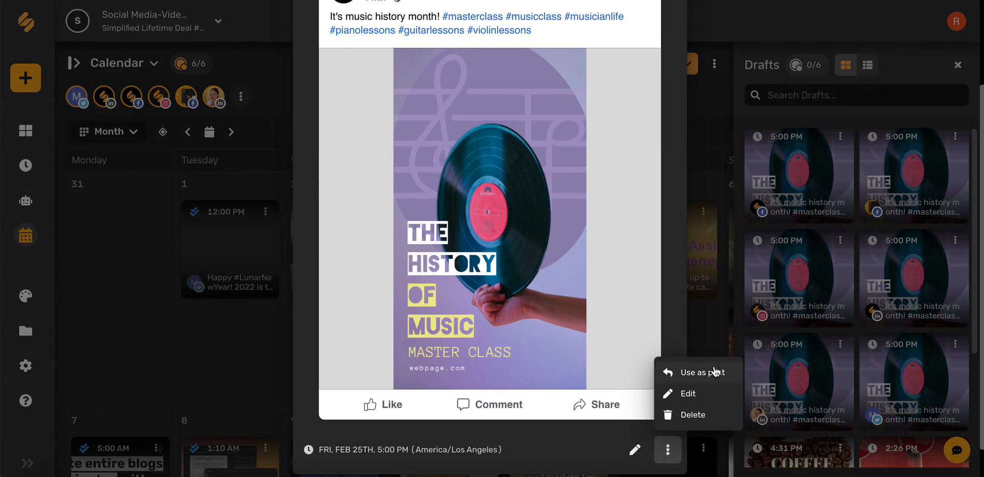
{"action": "mouse_move", "coordinate": [702, 415]}
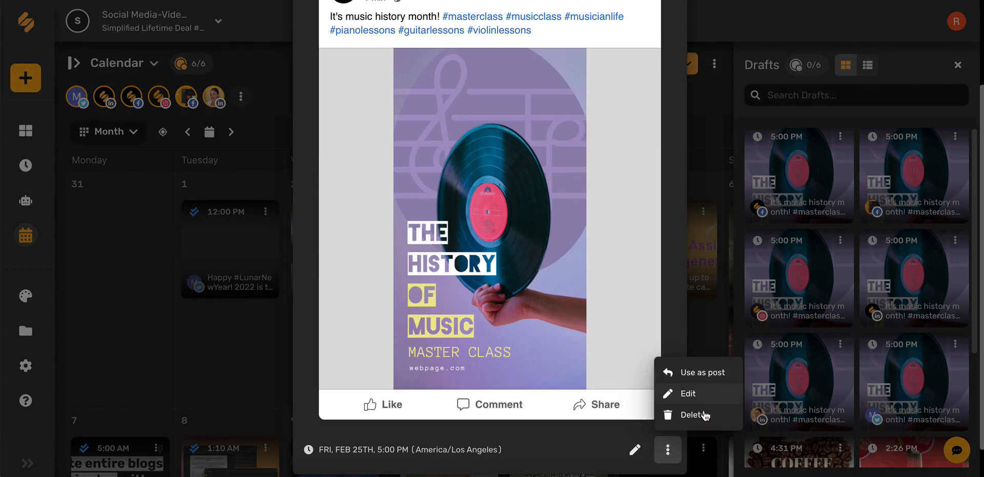